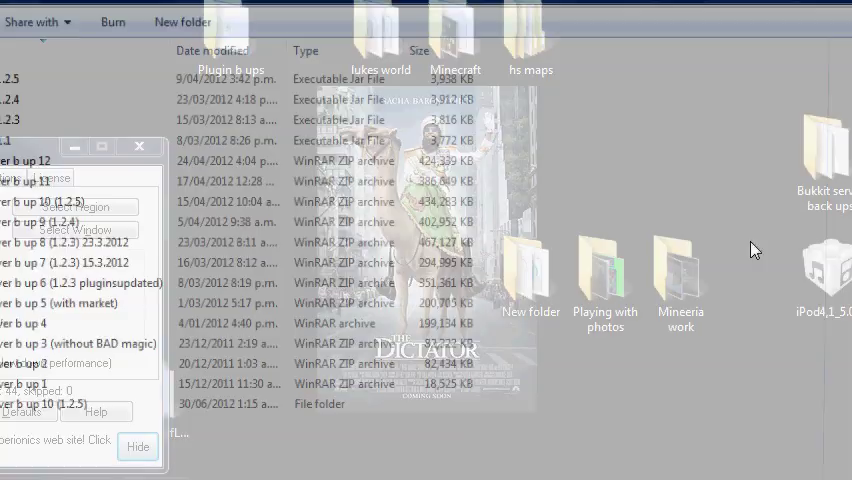
Look through the server files folder in Explorer before starting the Minecraft Launcher
click(138, 448)
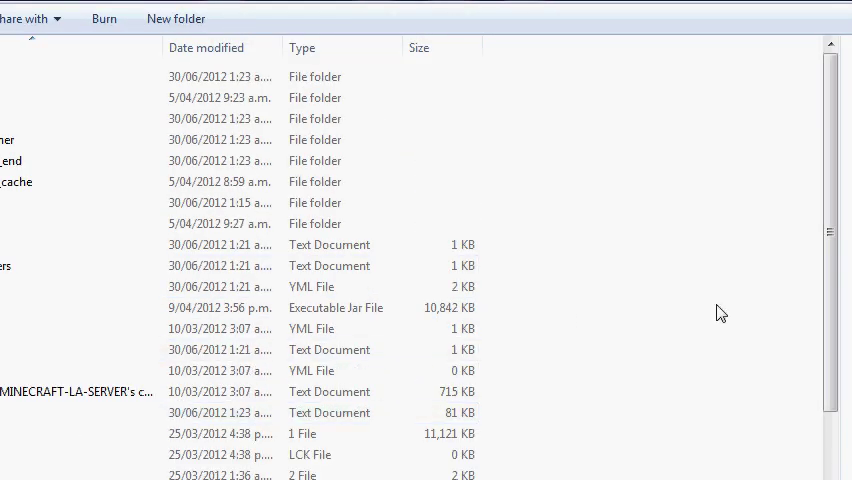
scroll(down, 3)
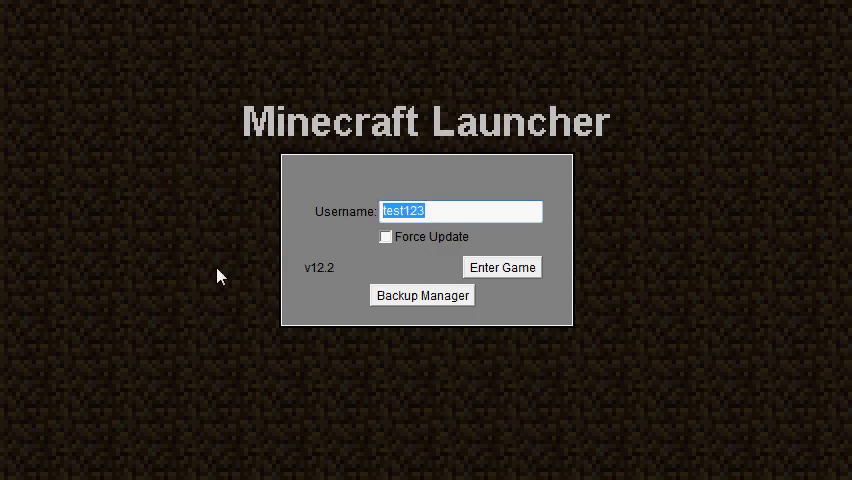
Enter the game with a test username, try a direct connection, and abandon it back to the launcher
text(test)
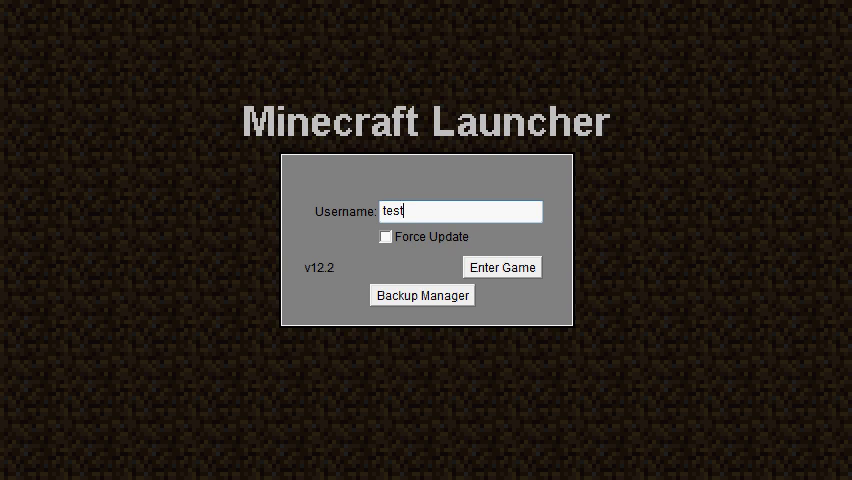
text(ufhb;roie)
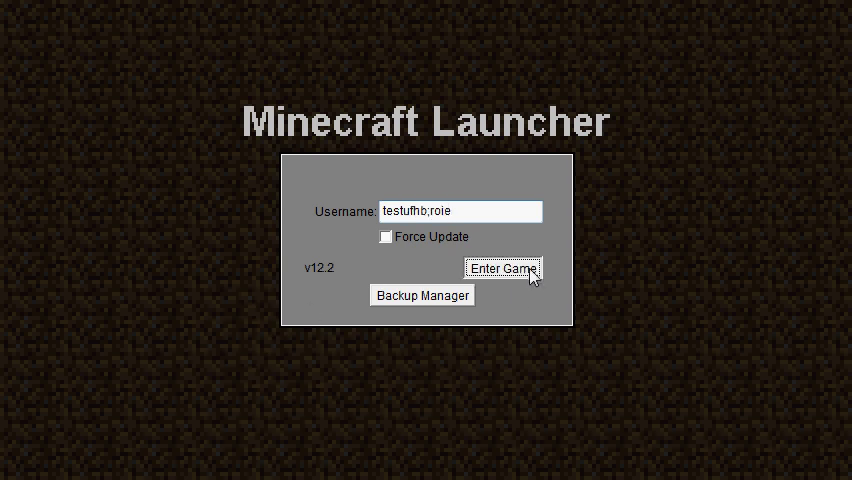
click(502, 268)
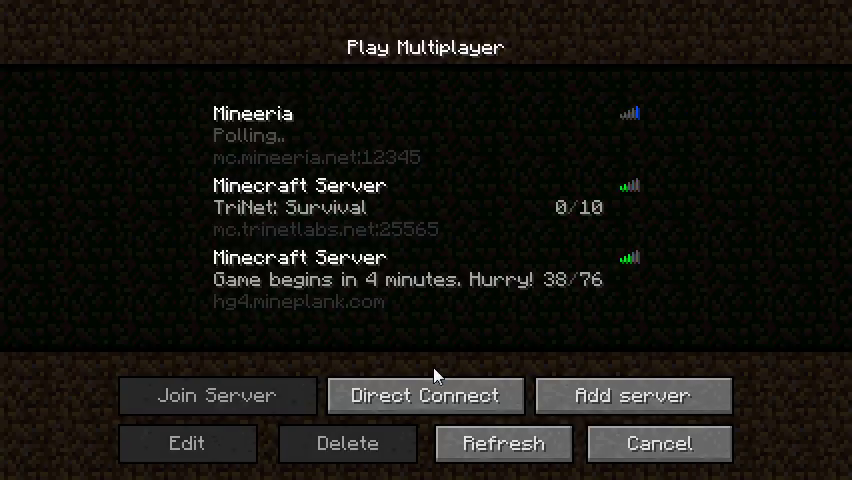
click(424, 396)
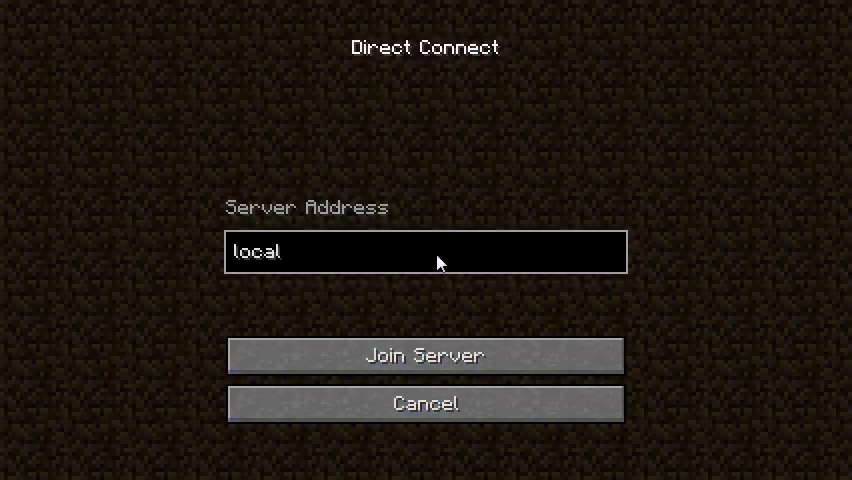
click(424, 356)
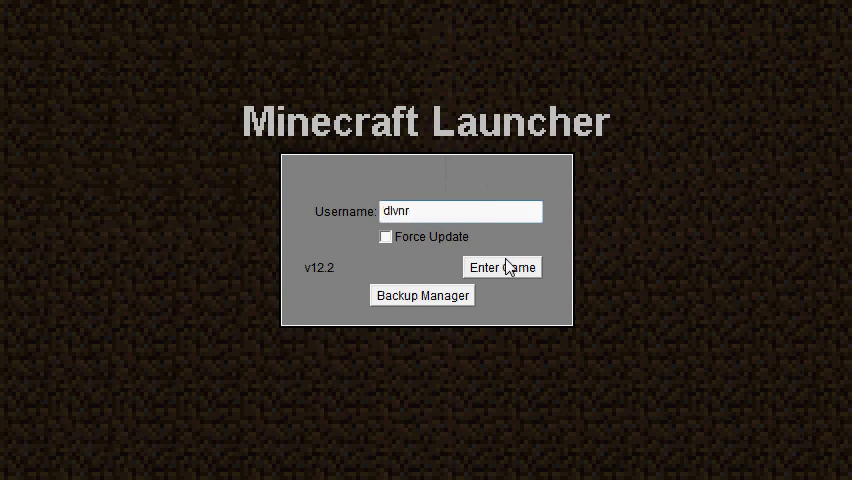
Launch the game as dlvnr and join the localhost server via Direct Connect
click(500, 268)
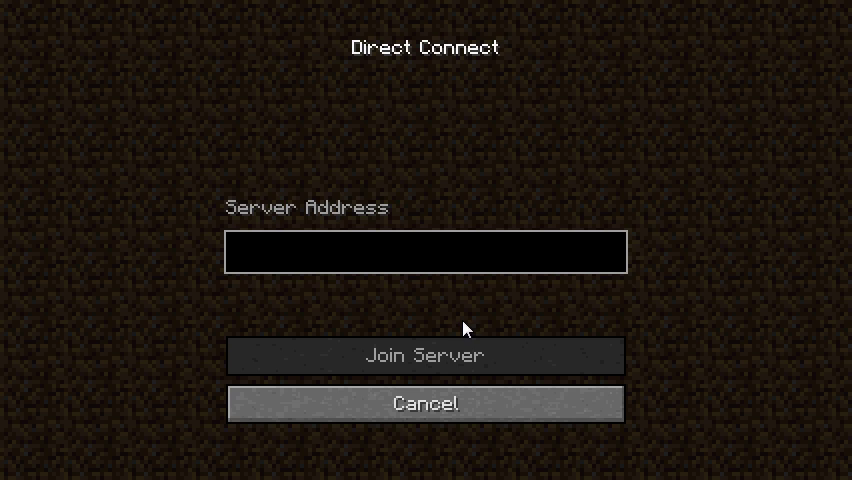
text(localhost)
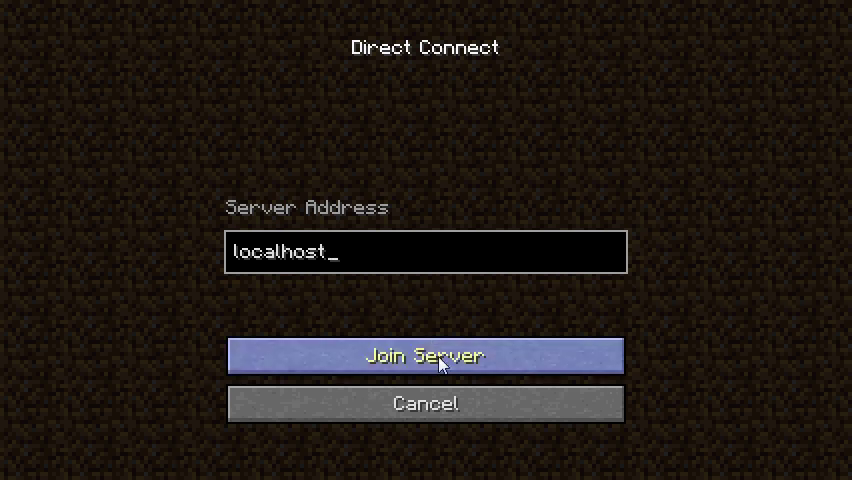
click(424, 356)
text(/registe)
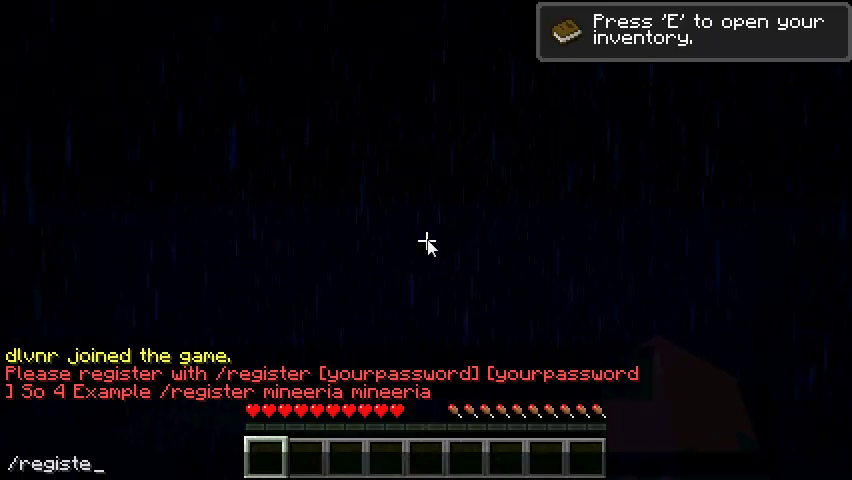
Send /register, log in with /login, then disconnect to the title screen
key(Enter)
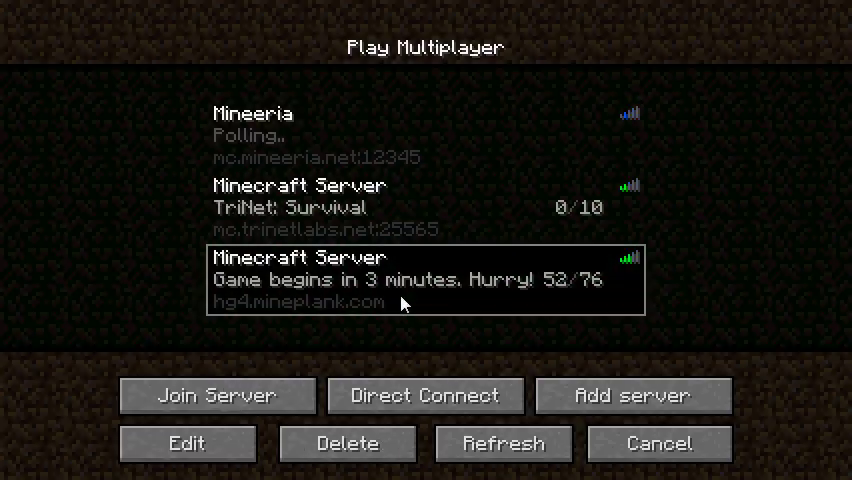
click(216, 396)
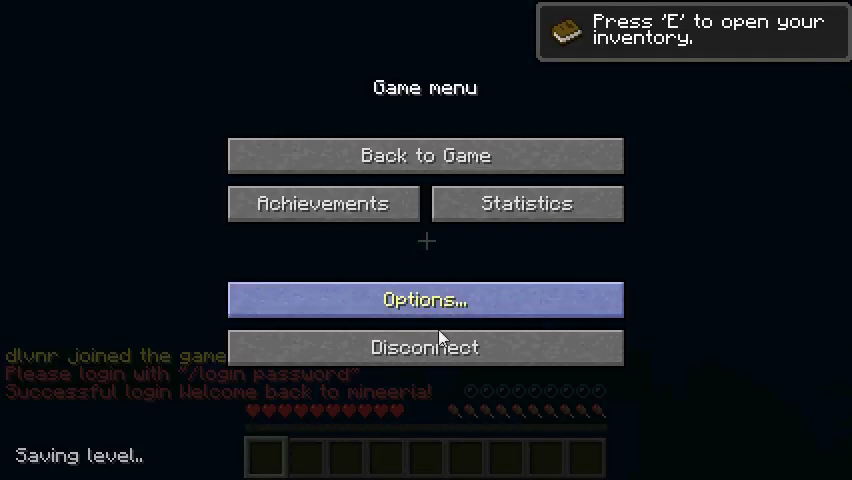
click(424, 348)
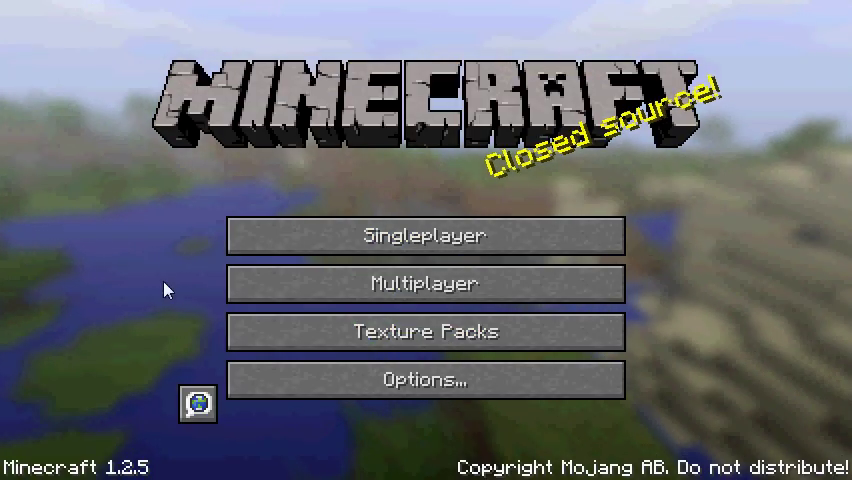